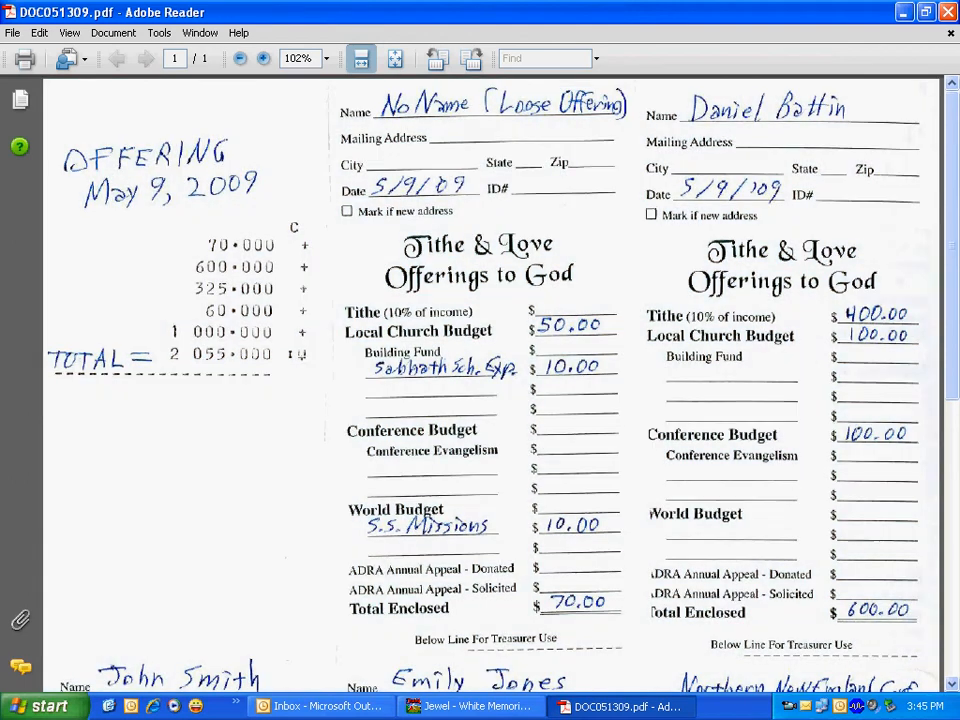
Review the scanned May 9, 2009 offering envelopes, then bring Jewel to the front
scroll(down, 3)
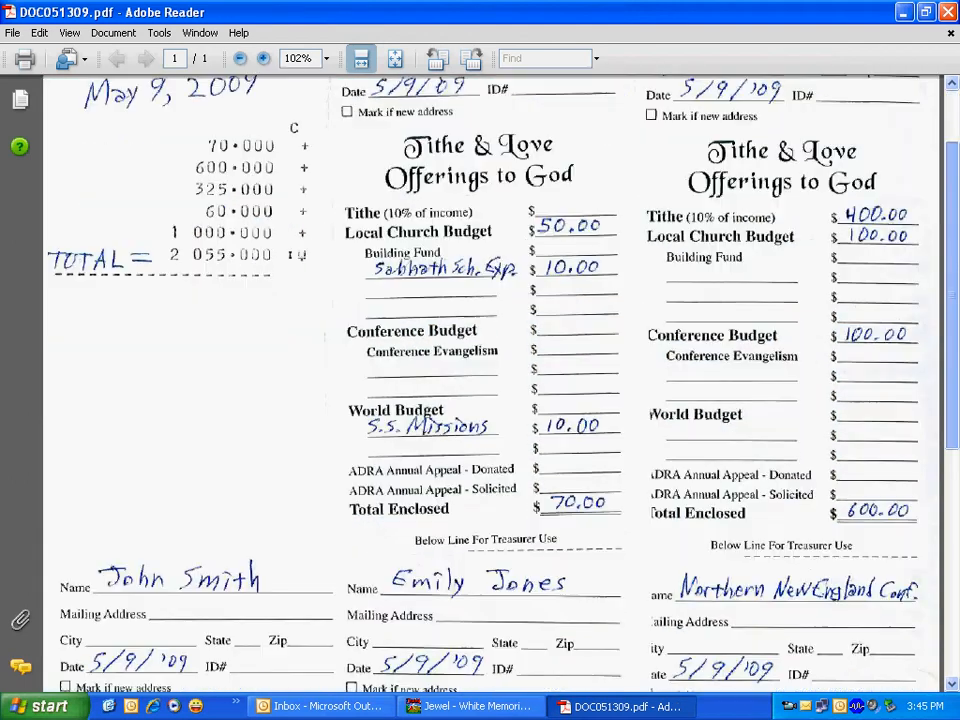
scroll(down, 3)
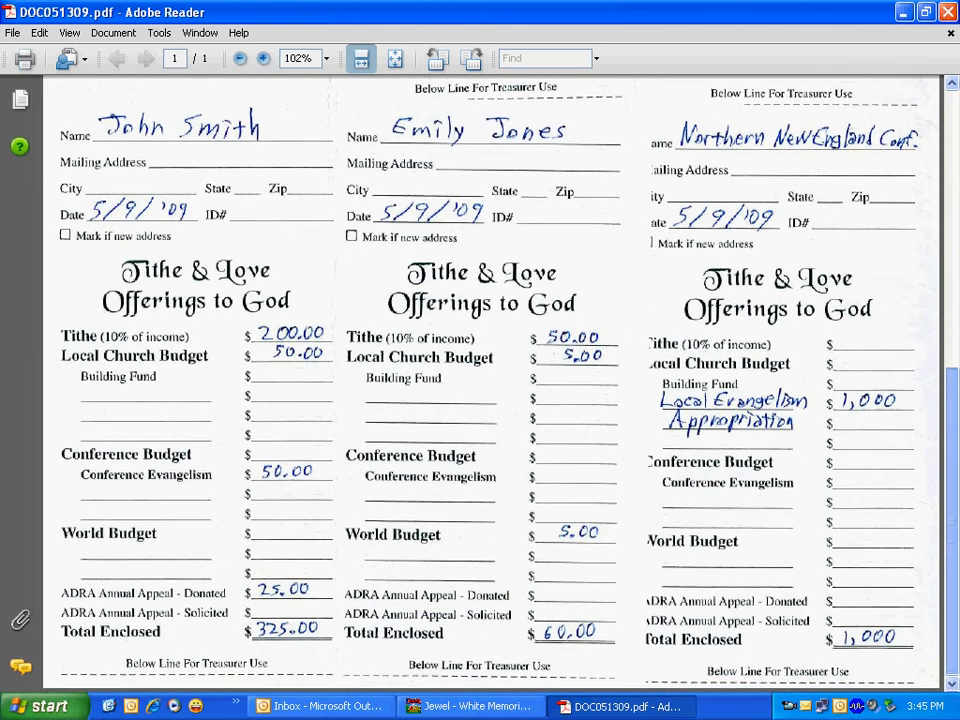
scroll(down, 3)
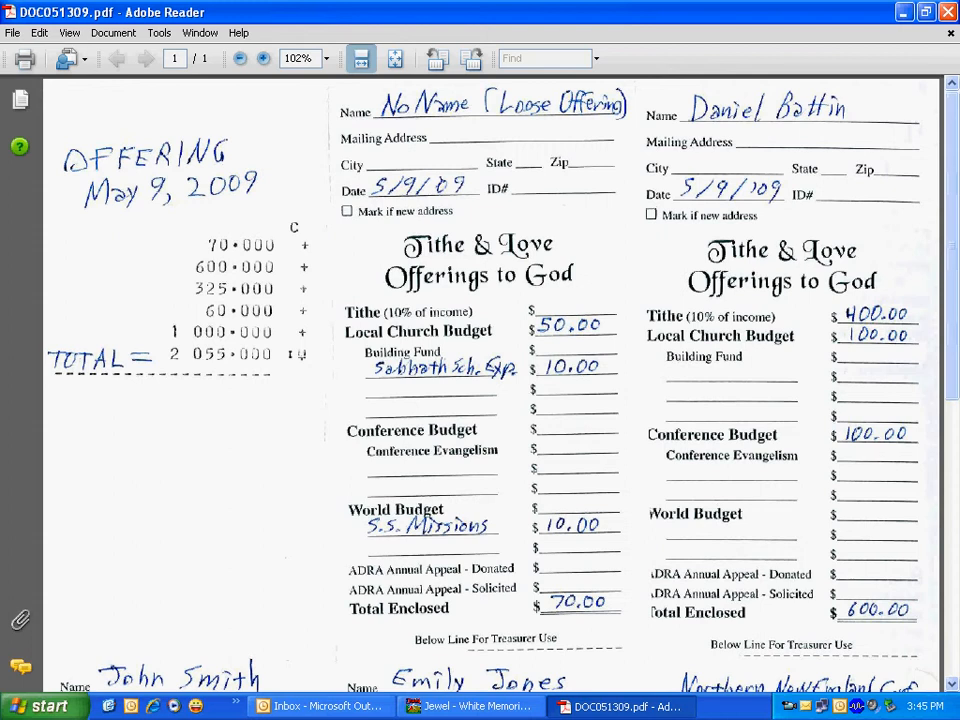
click(470, 706)
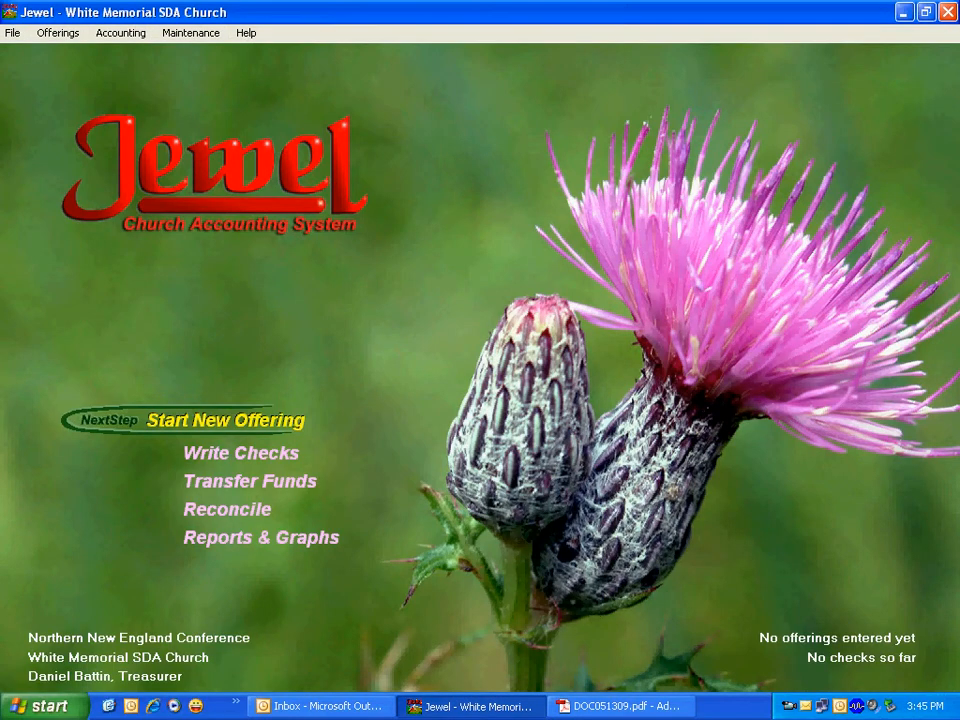
Start a new 05/09/09 offering with an Offering Total of 2055 and confirm it
click(225, 420)
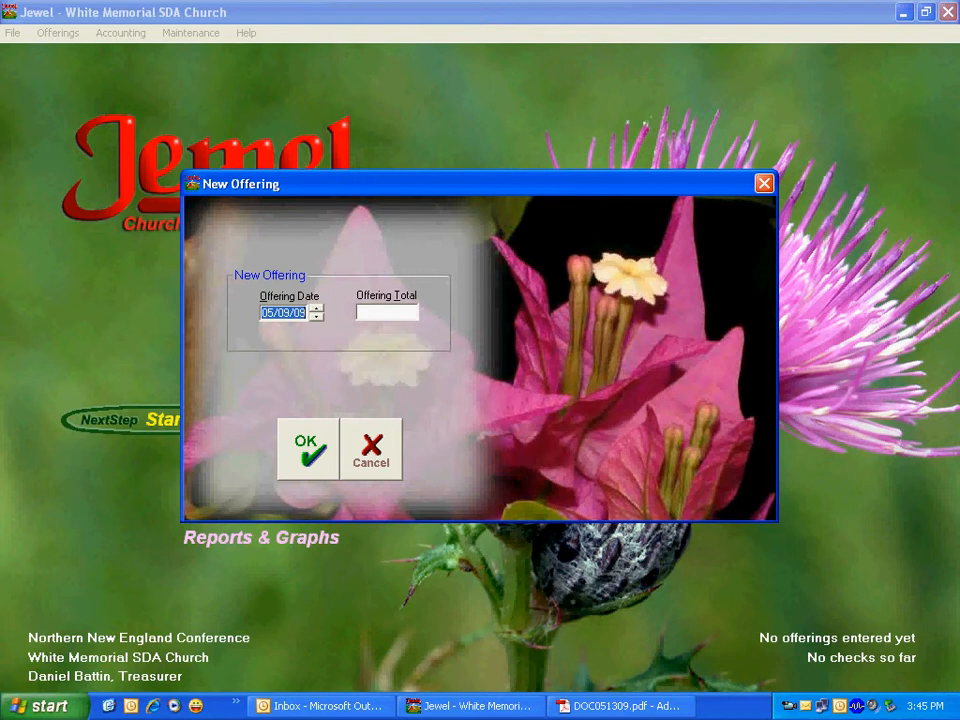
text(2)
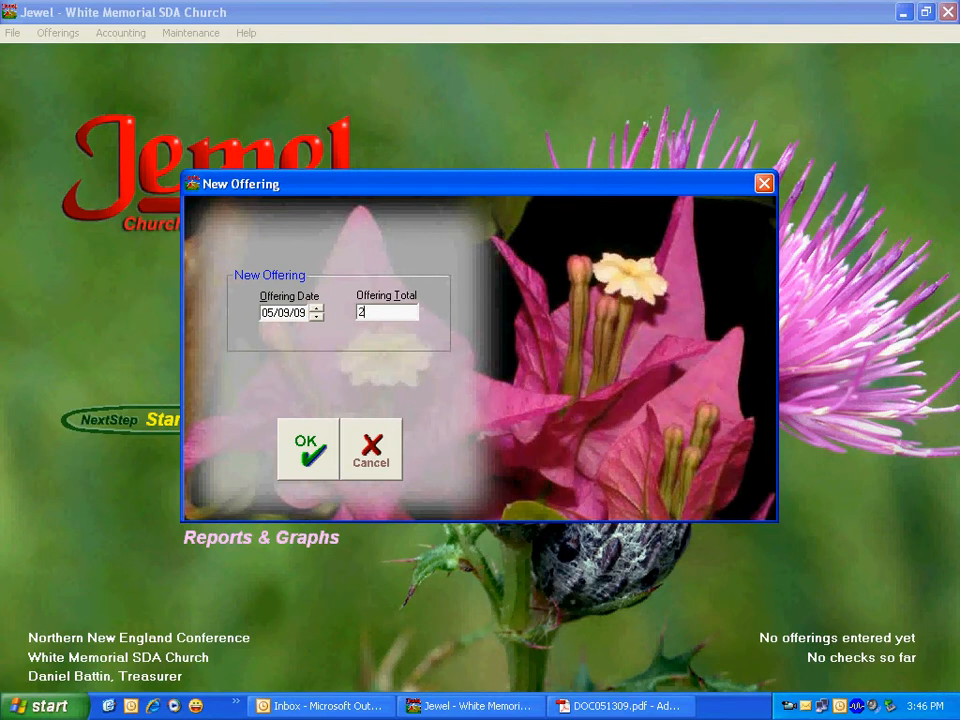
text(0)
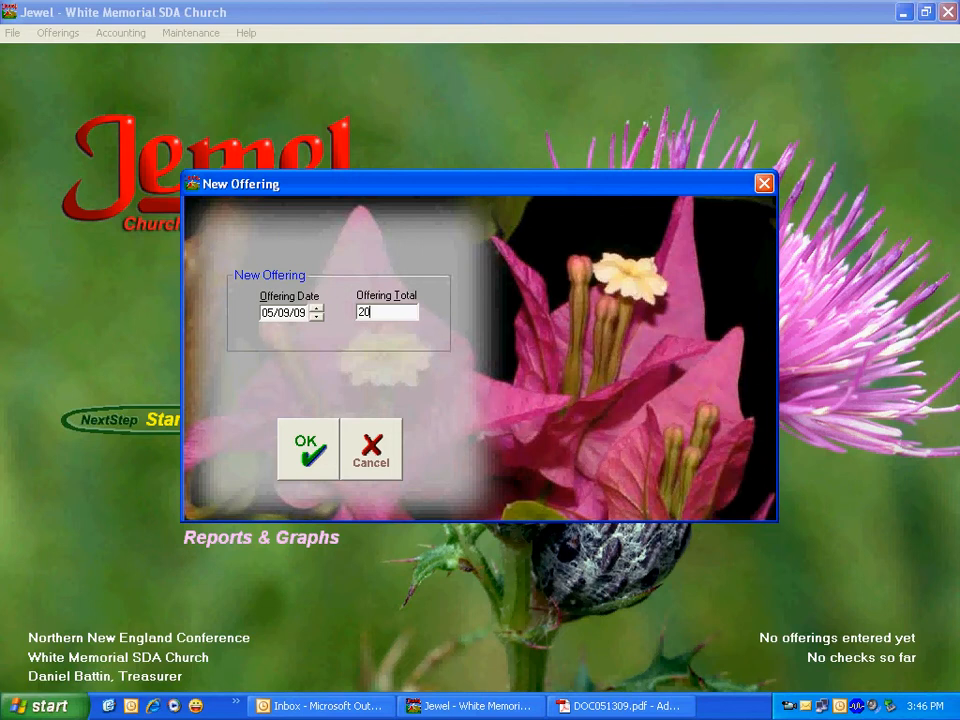
text(55)
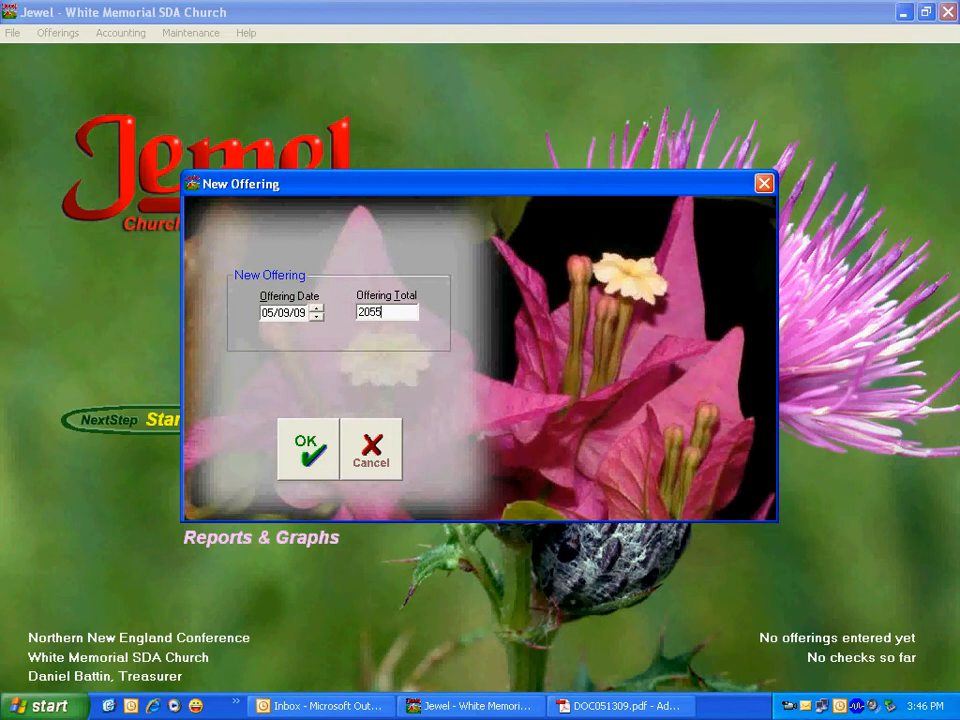
click(307, 447)
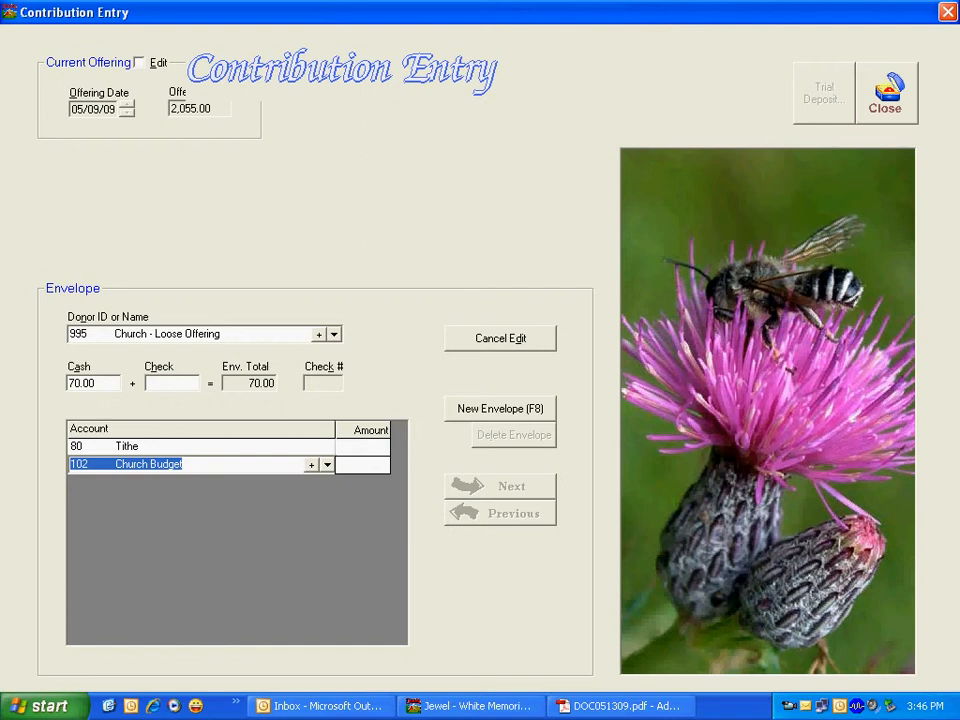
Give the loose-offering envelope 10.00 each to Sabbath School and Sabbath School Regular, then save it
click(311, 464)
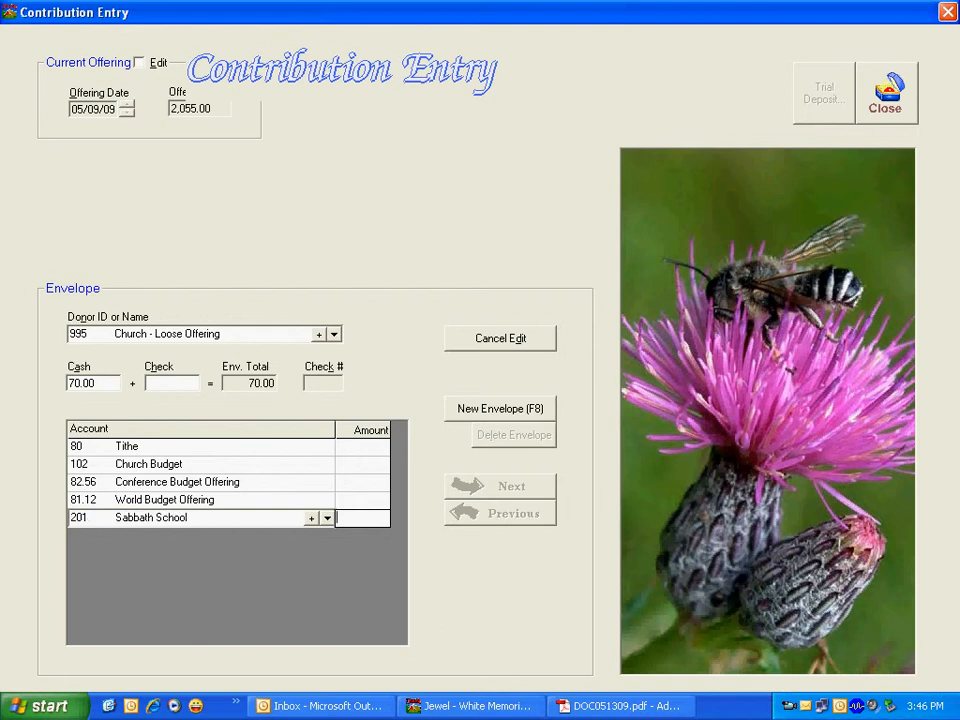
text(10.00)
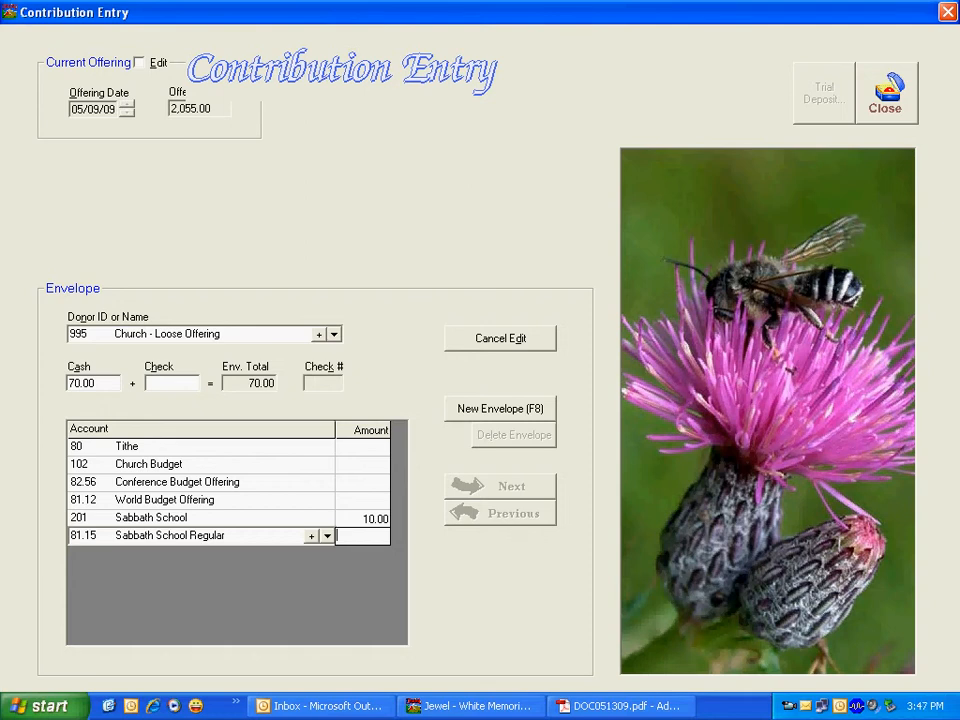
text(10.00)
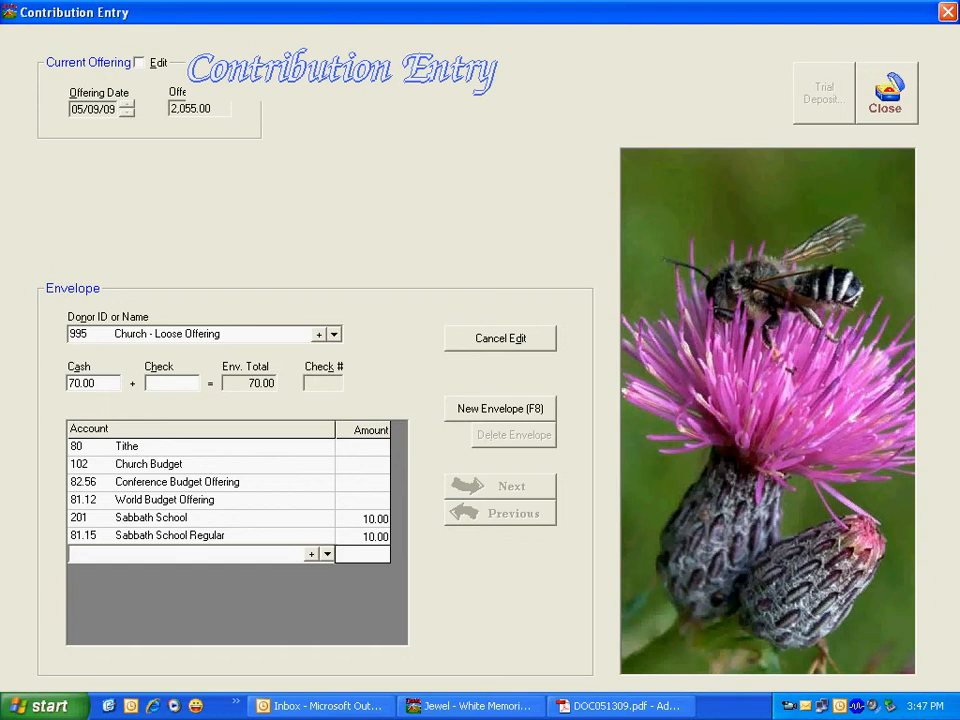
click(148, 463)
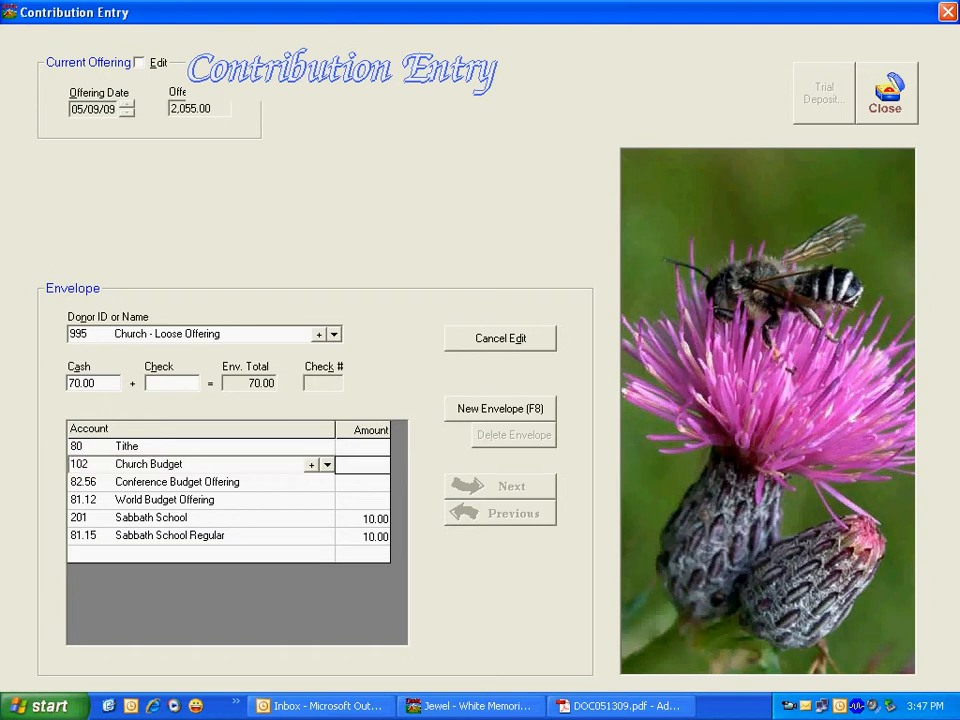
click(499, 408)
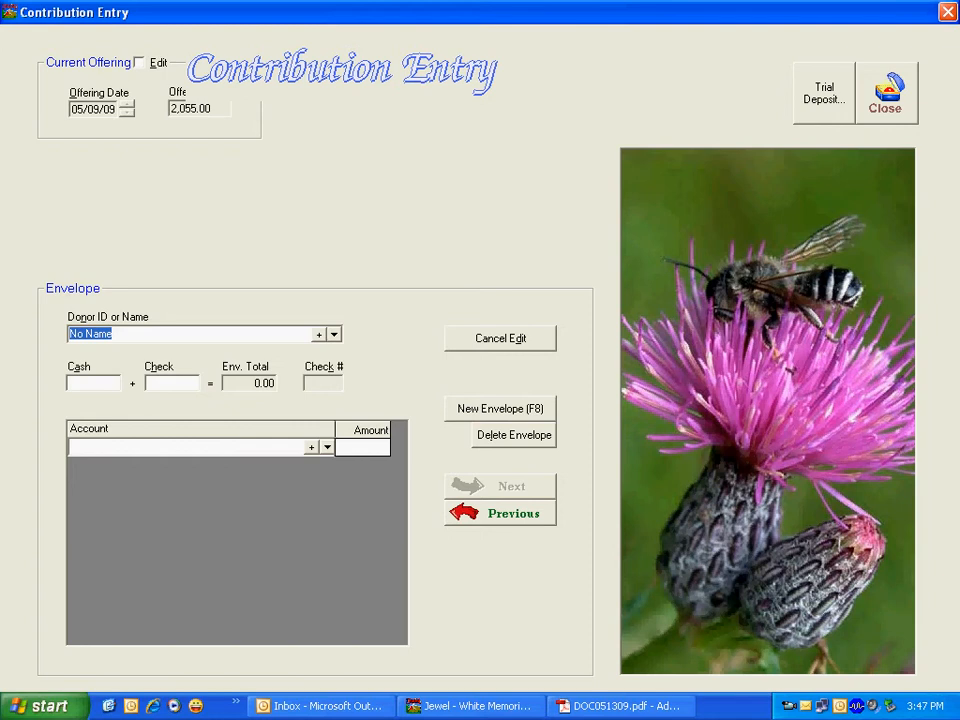
text(Battin, Daniel)
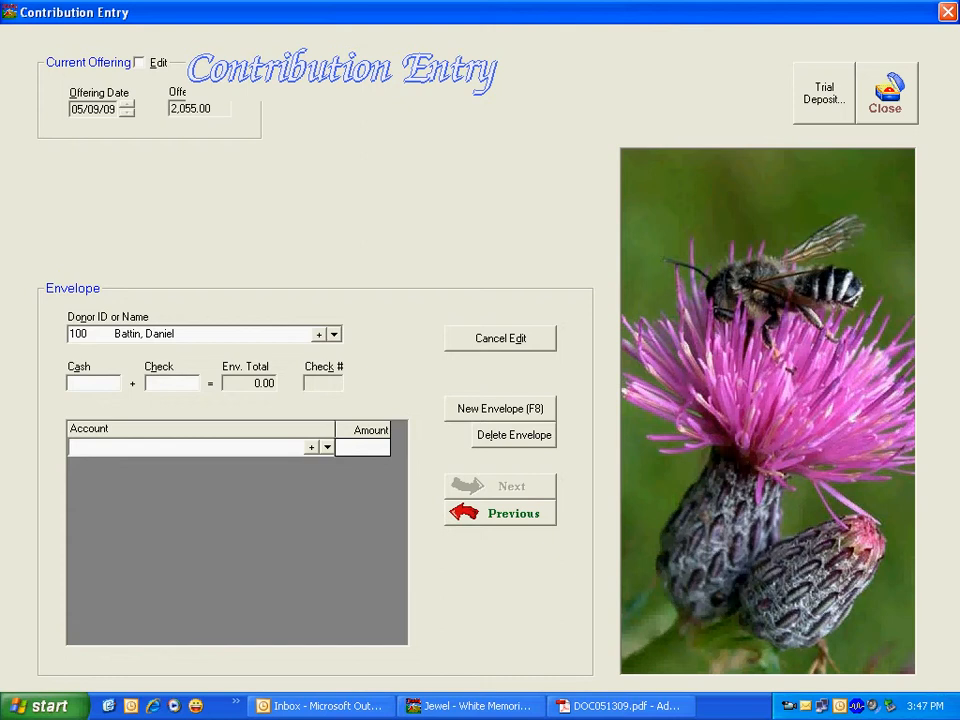
text(600)
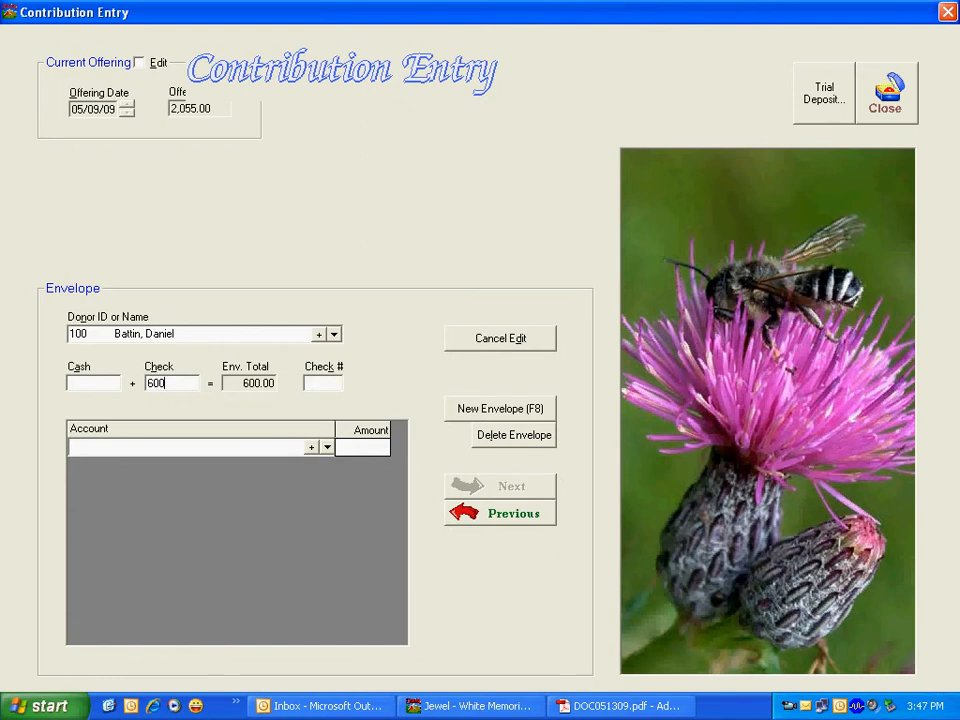
text(101)
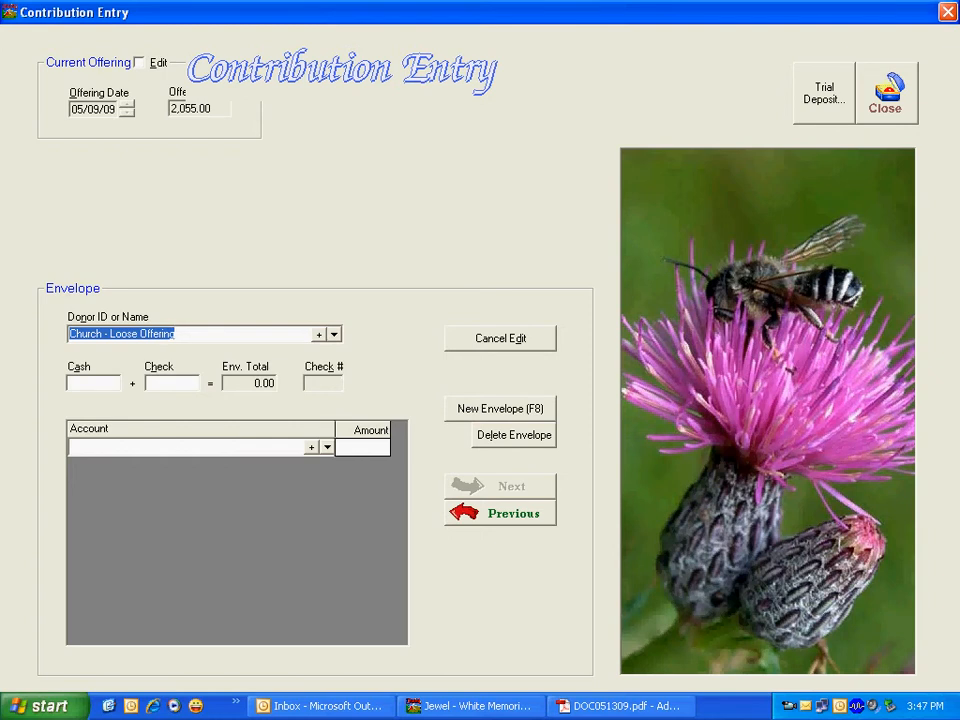
Enter John Smith's 325 check split to Tithe, Church Budget 50, Conference Evangelism and Ingathering, then save it
text(Smith, John)
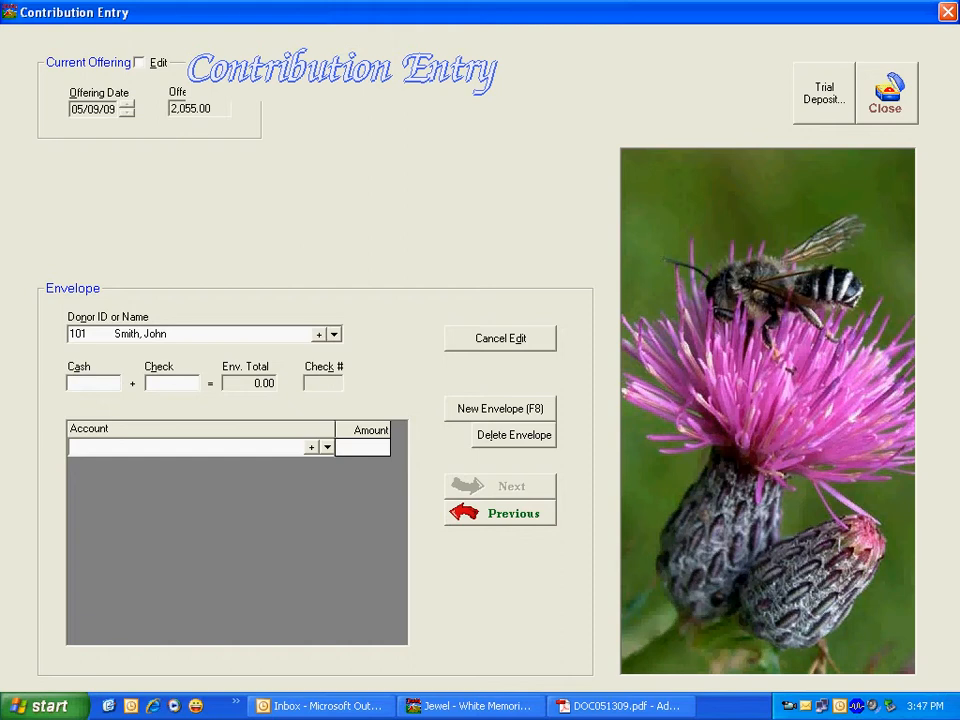
text(325.00)
text(102 Church Budget)
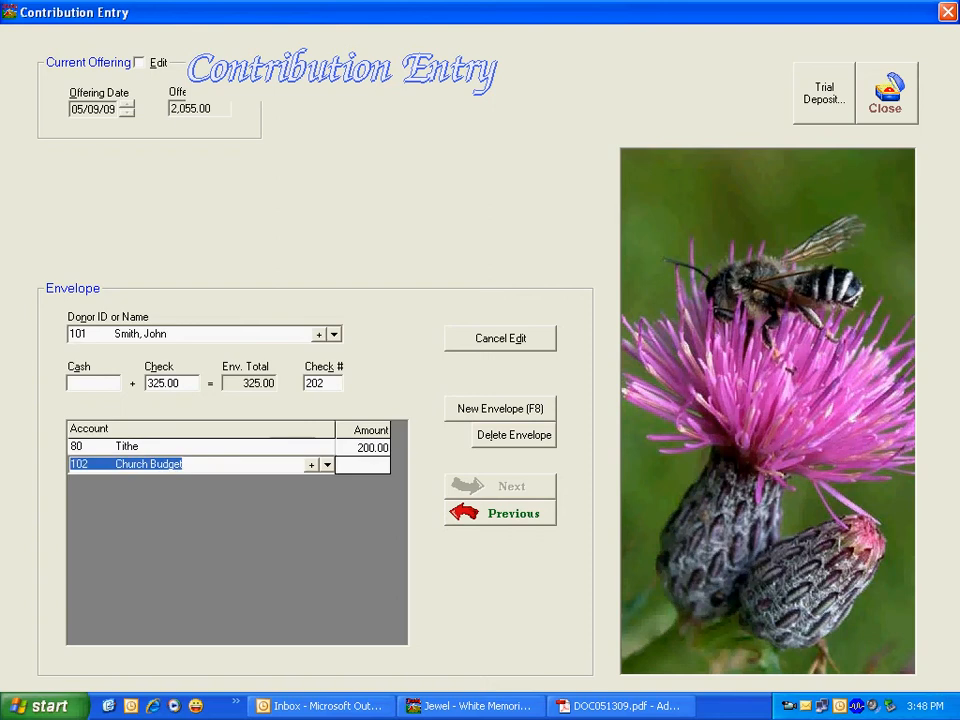
text(50.00)
text(Con)
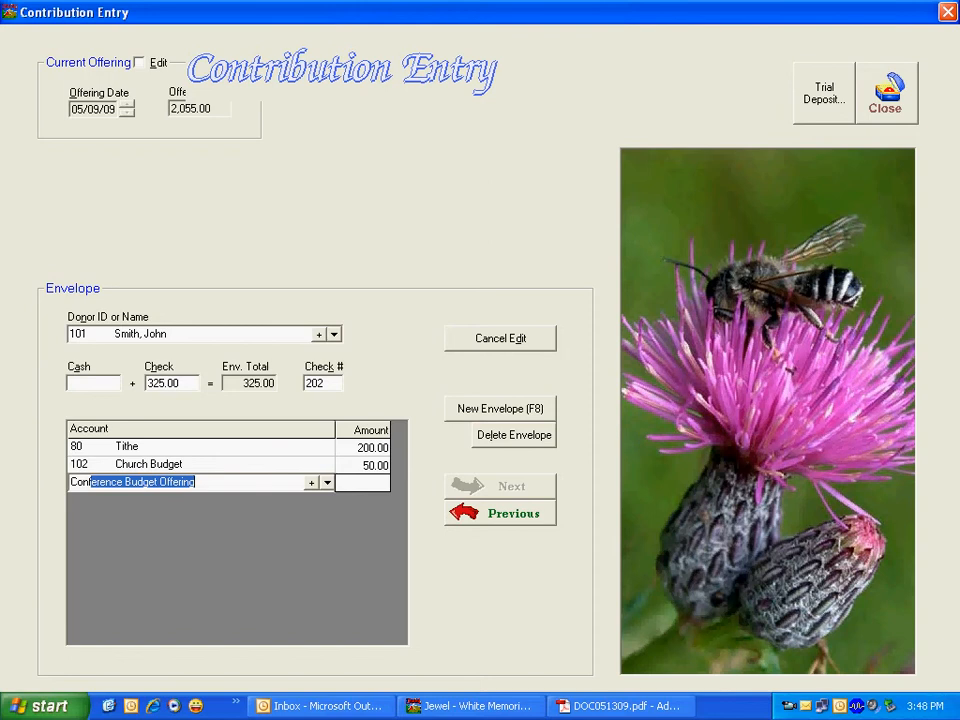
click(327, 482)
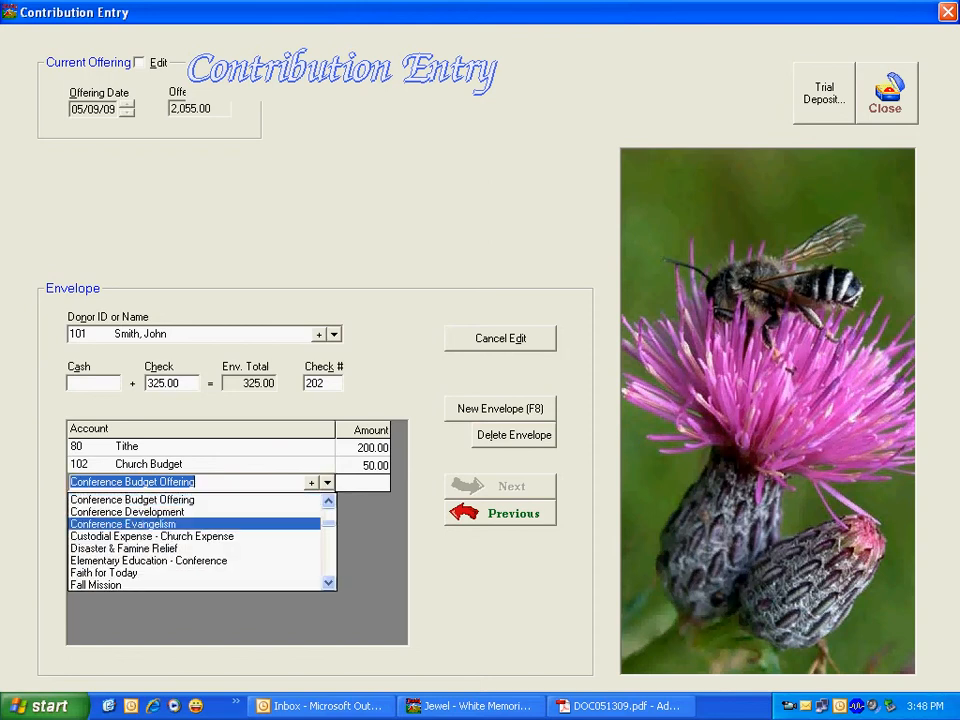
click(122, 524)
text(50)
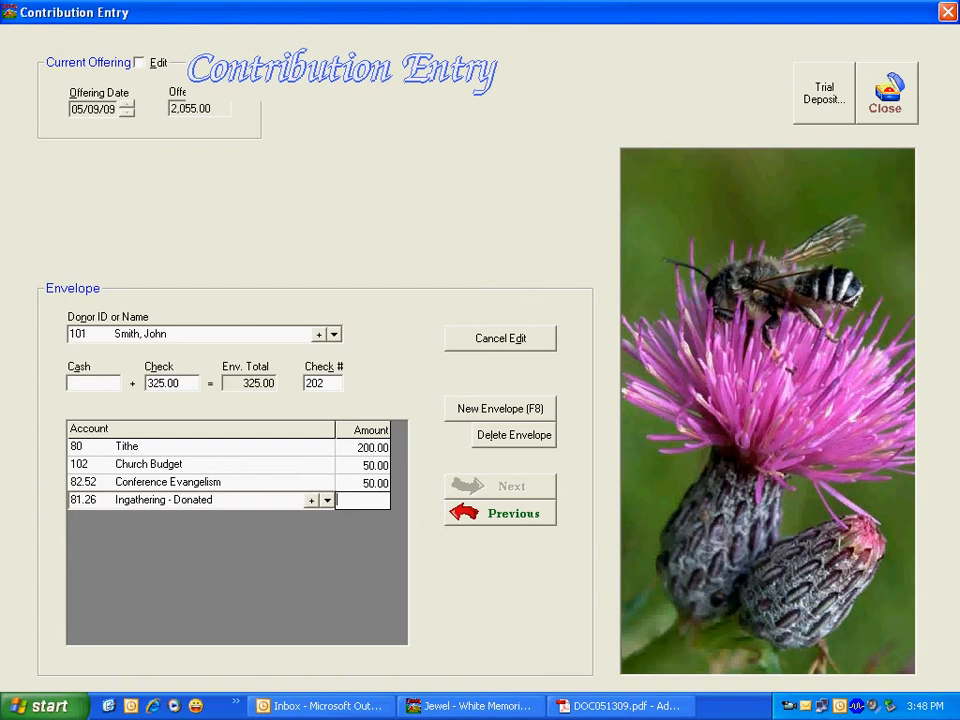
click(140, 499)
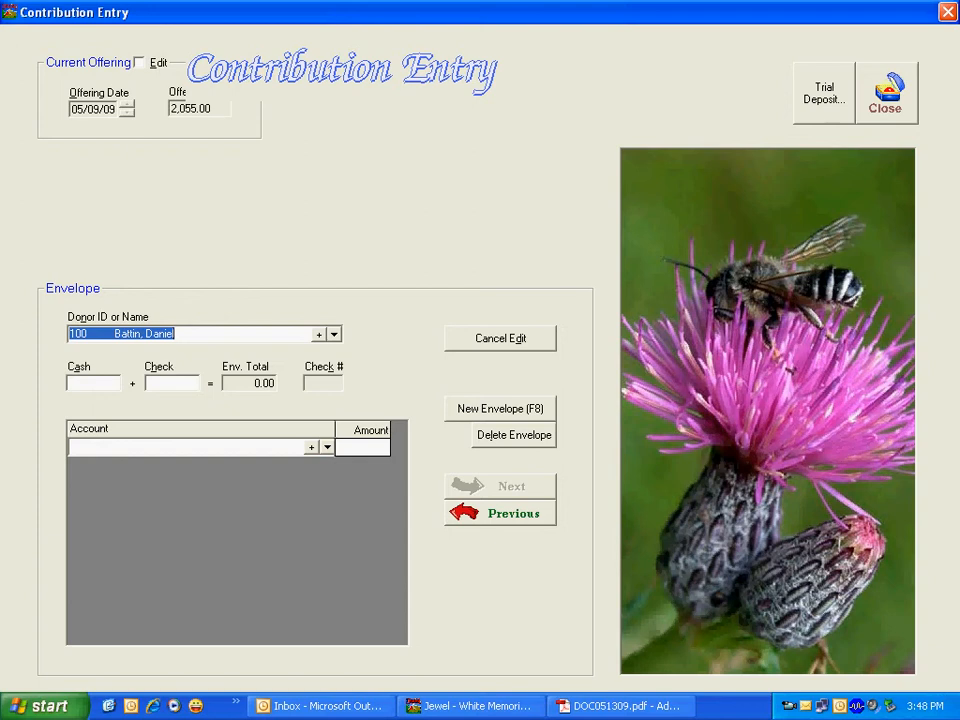
click(620, 706)
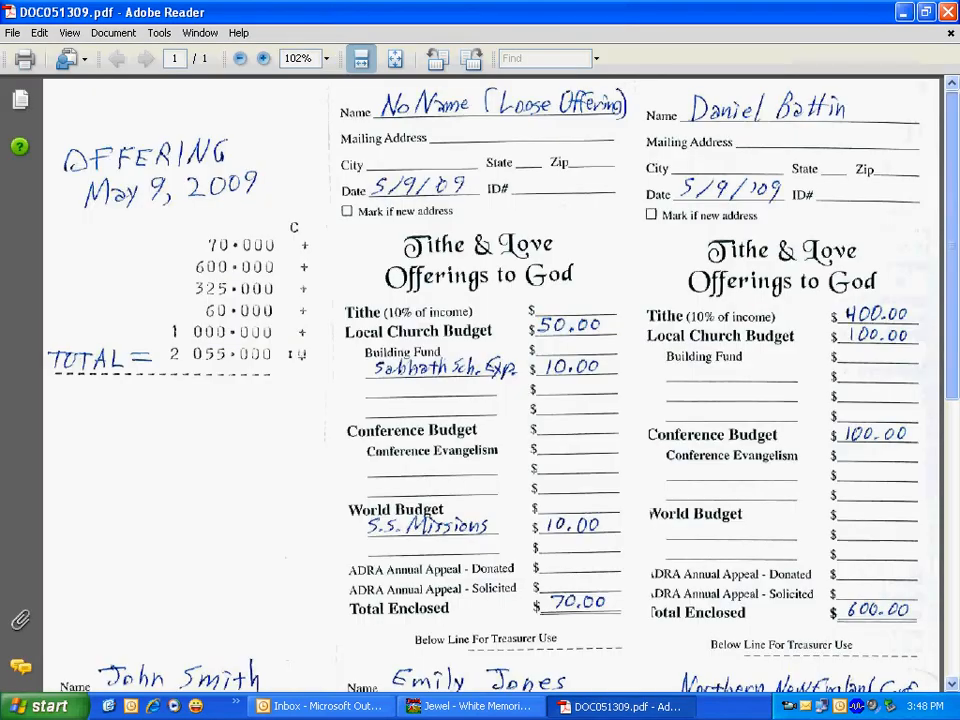
scroll(down, 3)
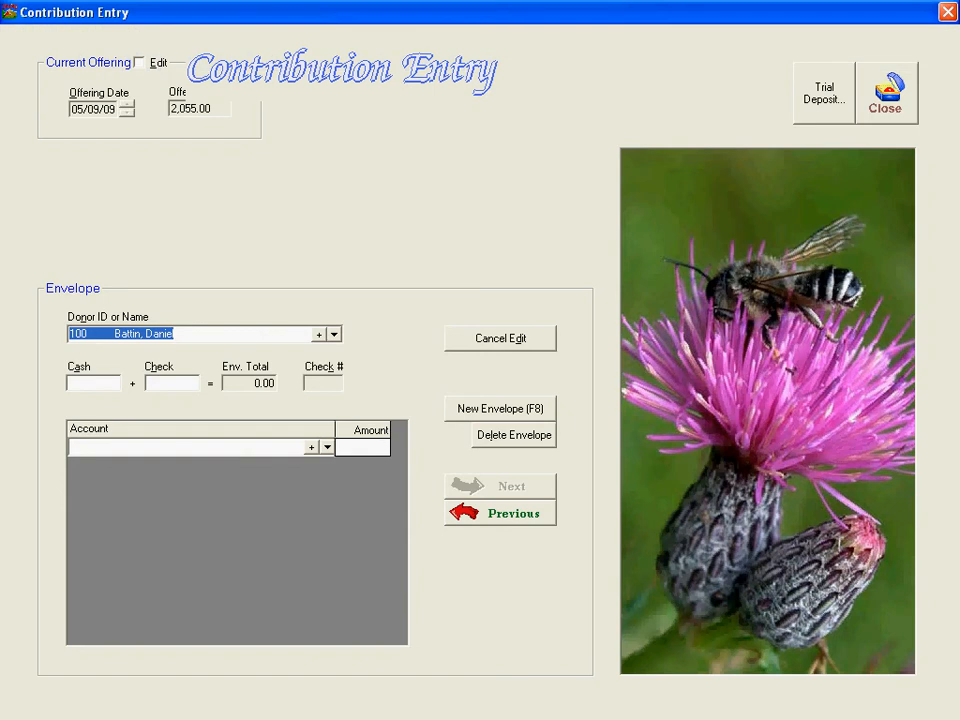
text(Jone)
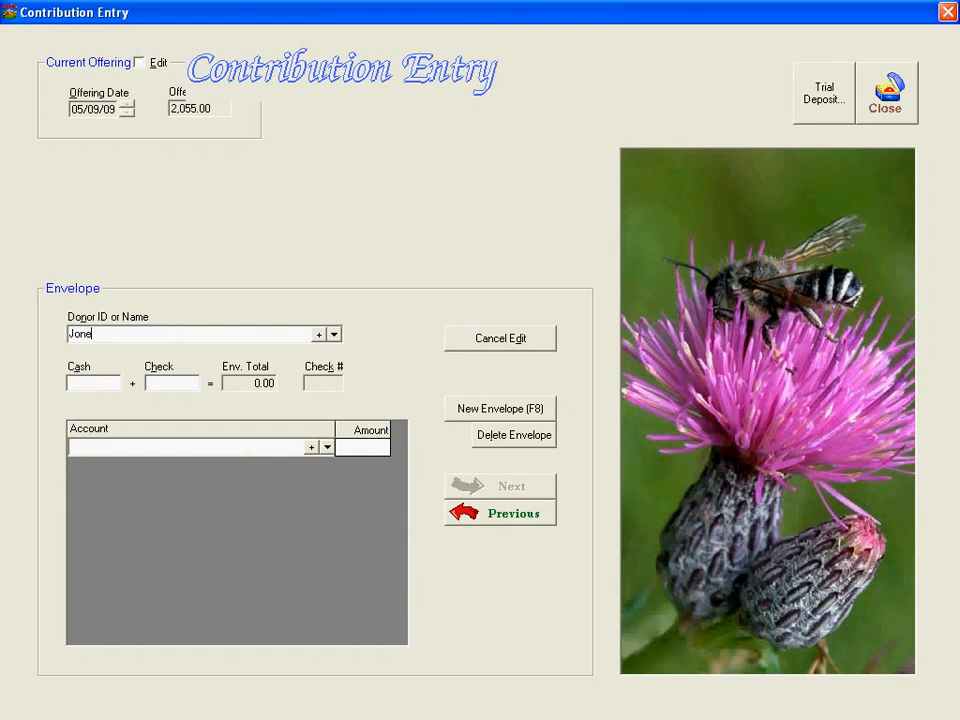
text(, Em)
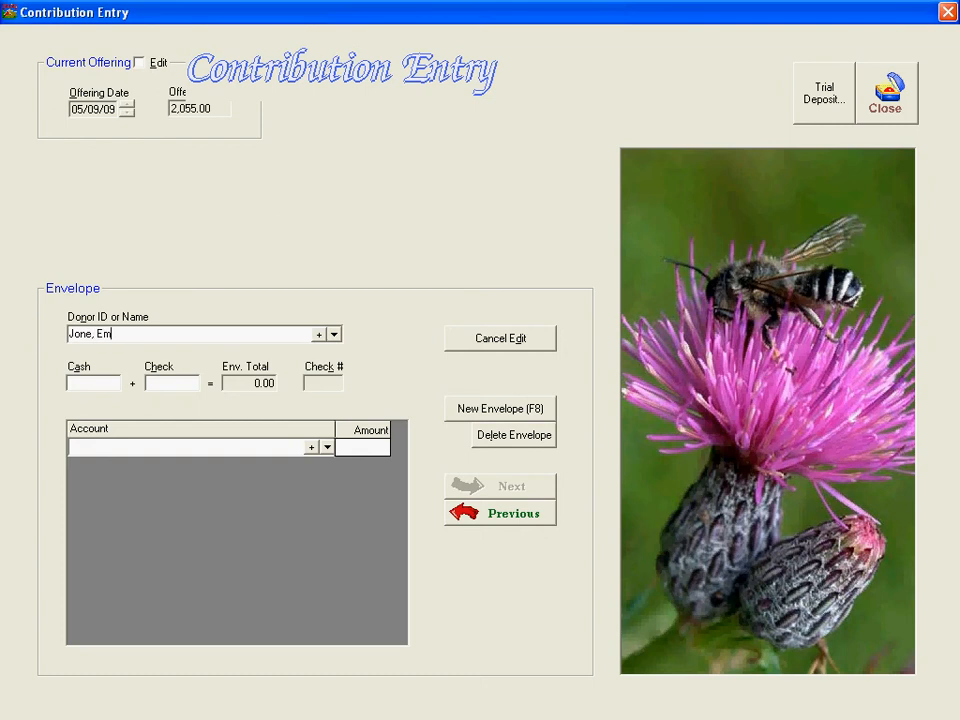
text(ily)
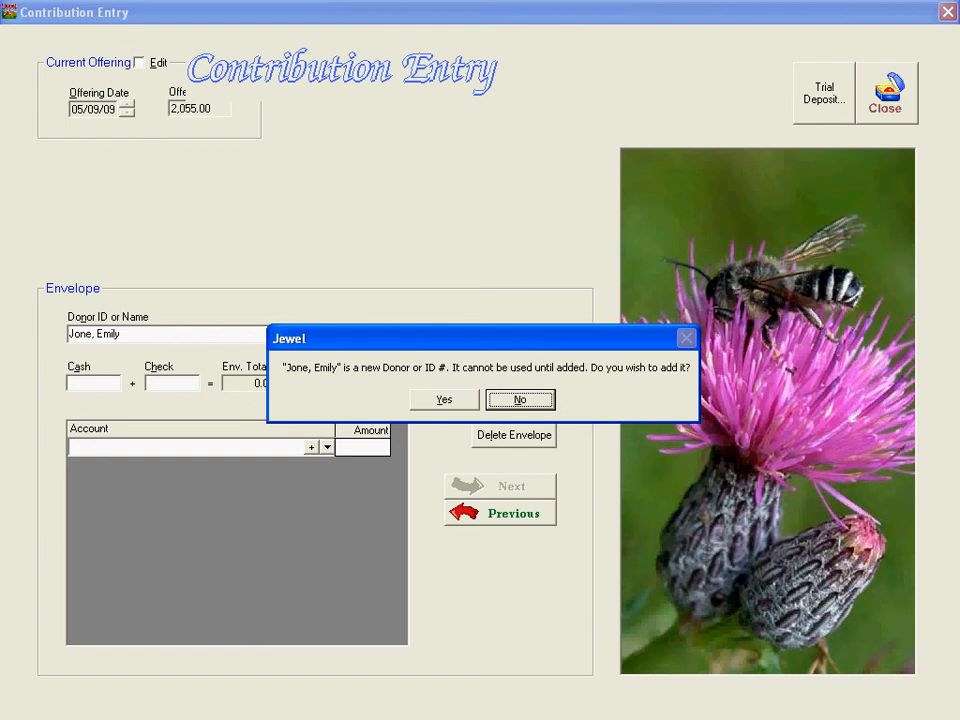
click(443, 399)
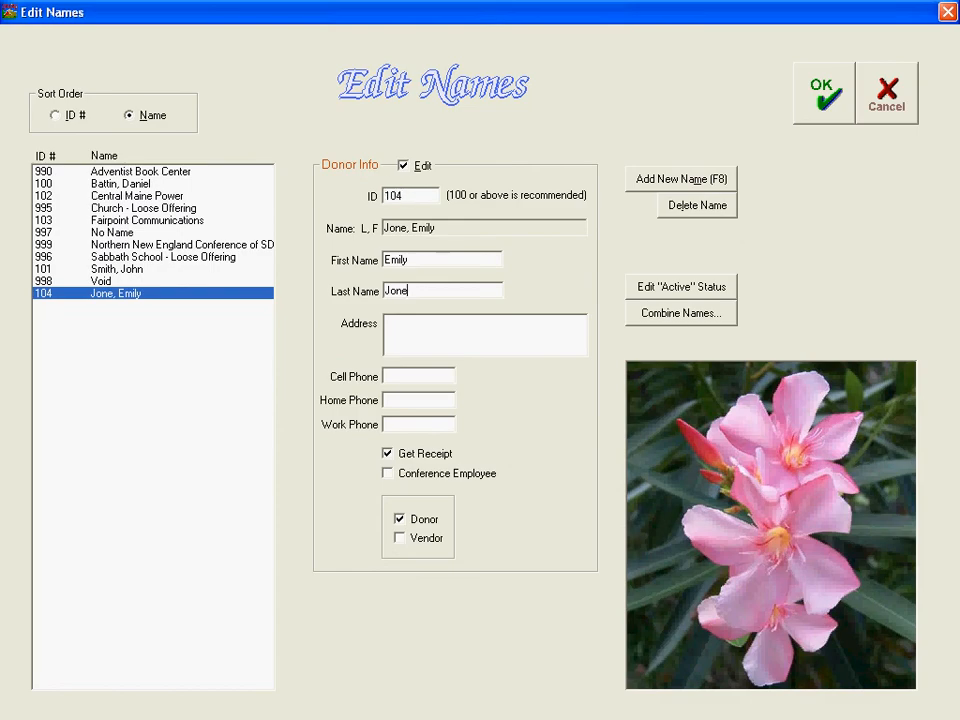
text(s)
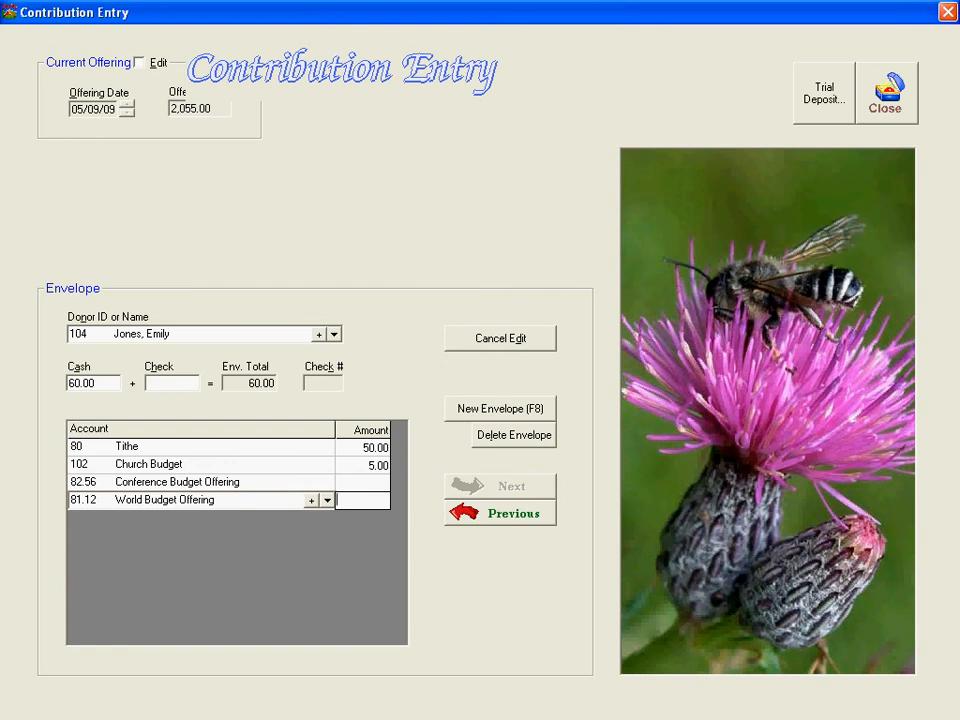
Start an envelope for Northern New England Conference of SDA with a 1000 check, number 15489
click(498, 408)
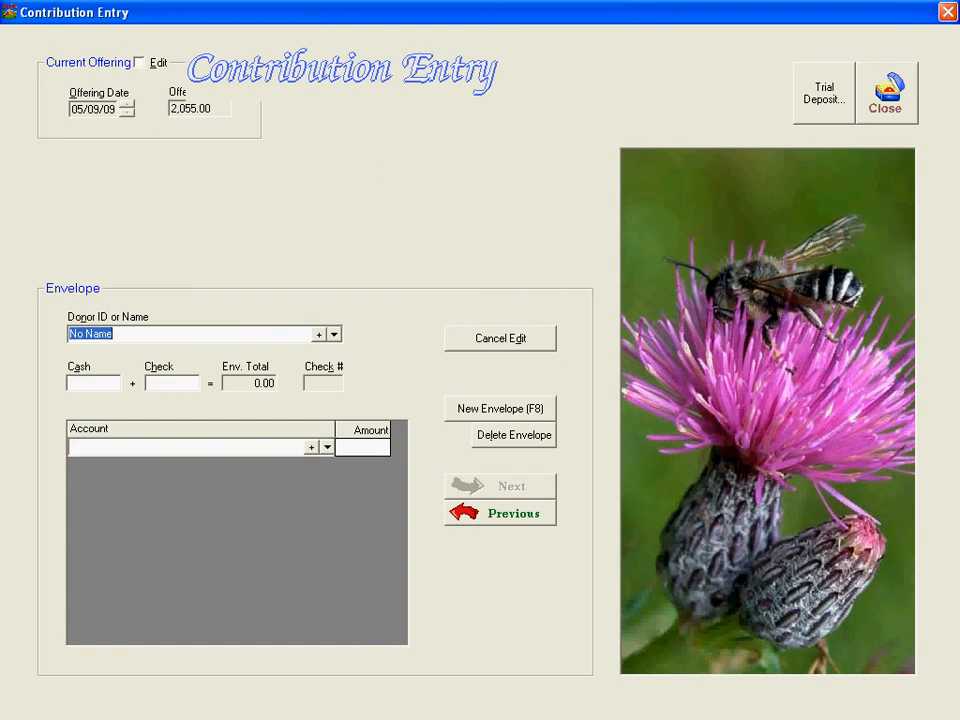
click(622, 706)
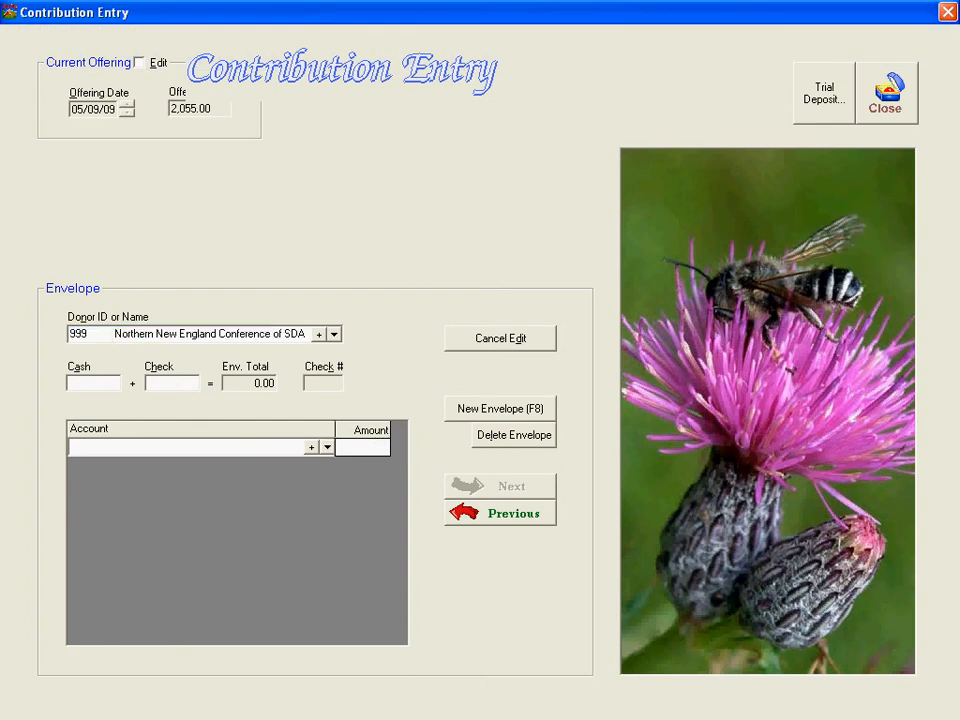
text(1000)
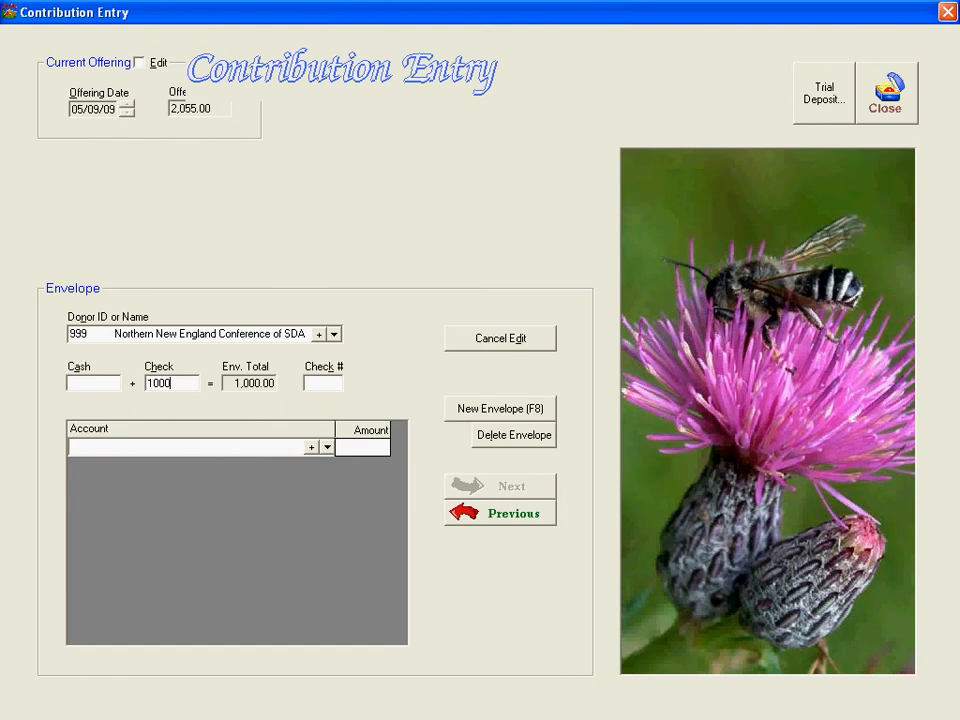
text(15489)
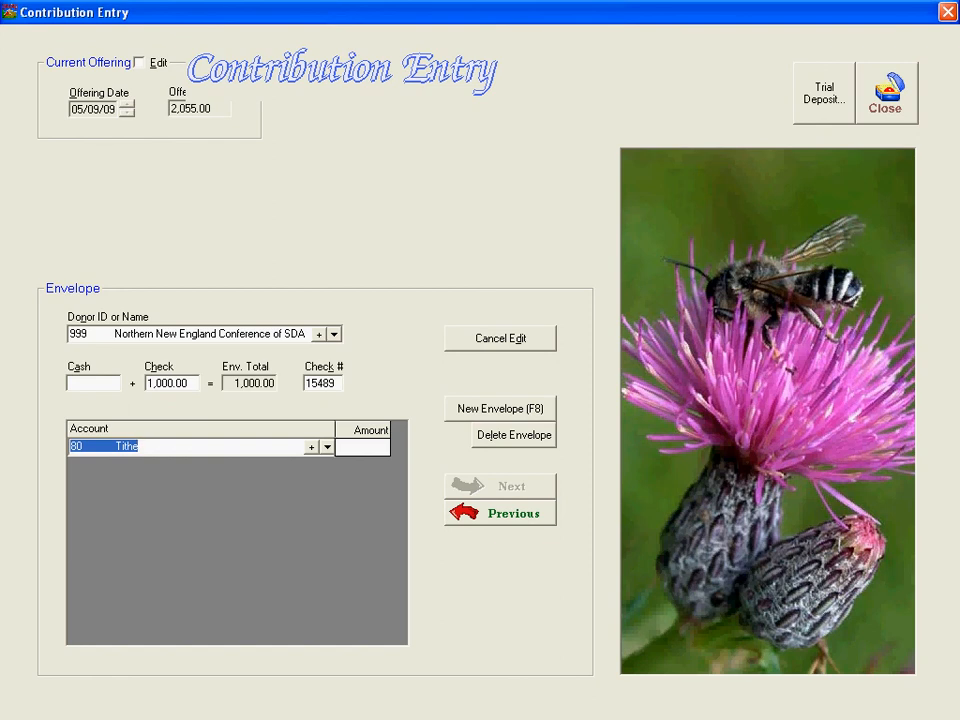
Assign the check to Local Evangelism and correct the line amount to 1000
click(325, 446)
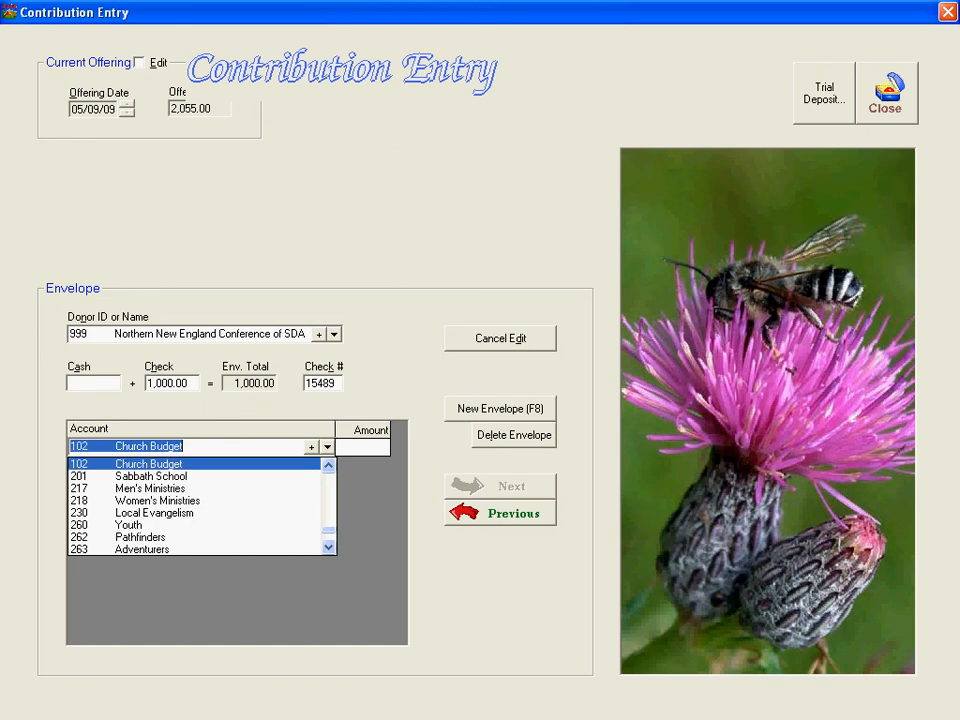
click(154, 512)
text(1000.01)
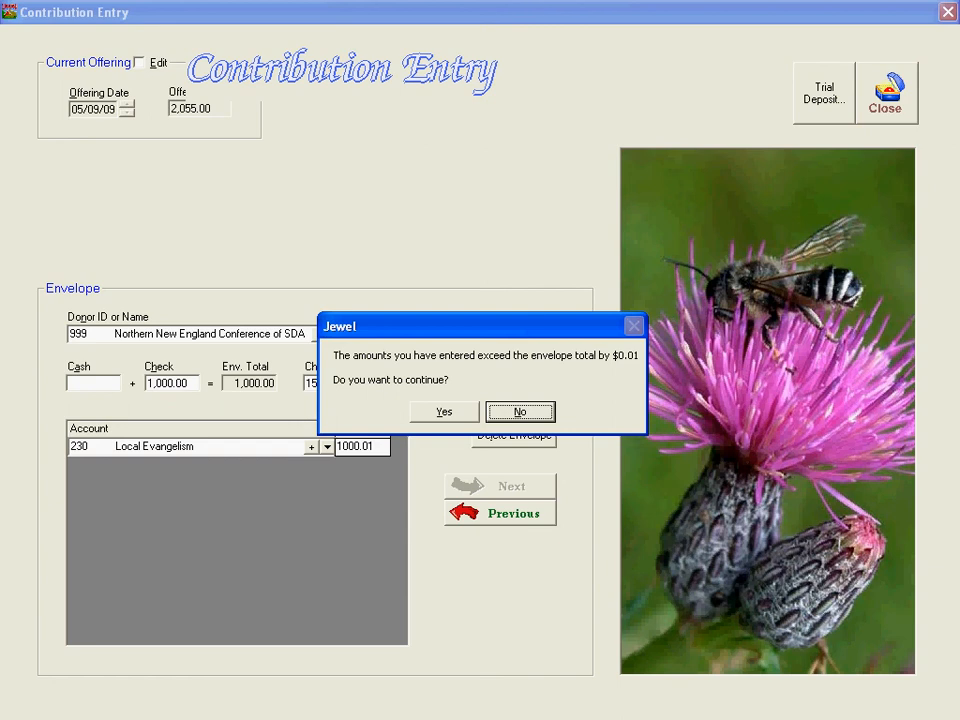
click(519, 411)
text(1)
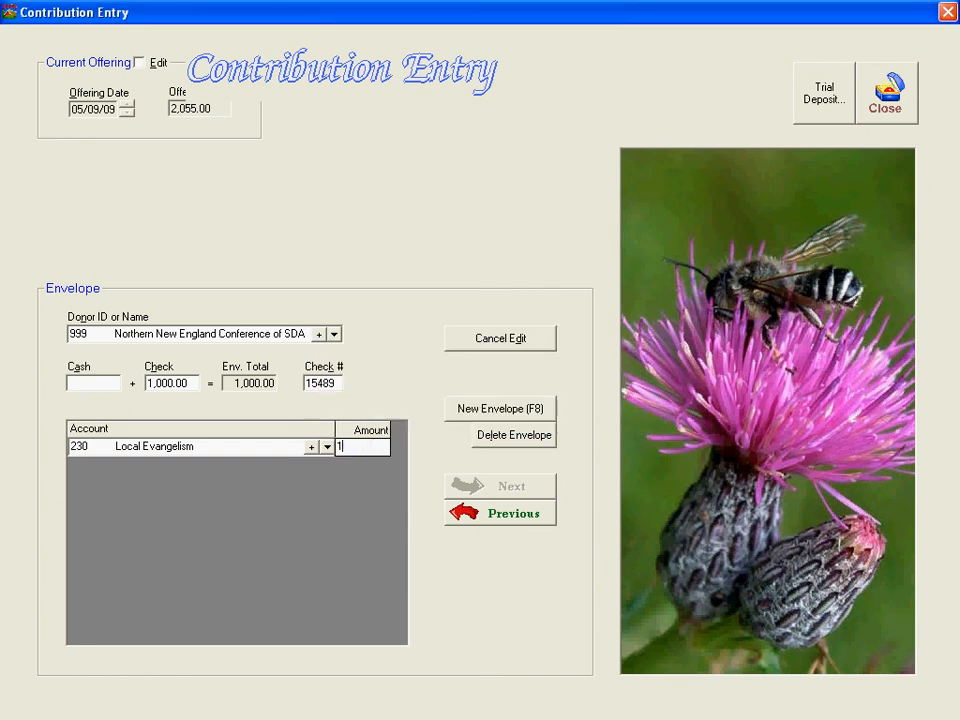
text(000)
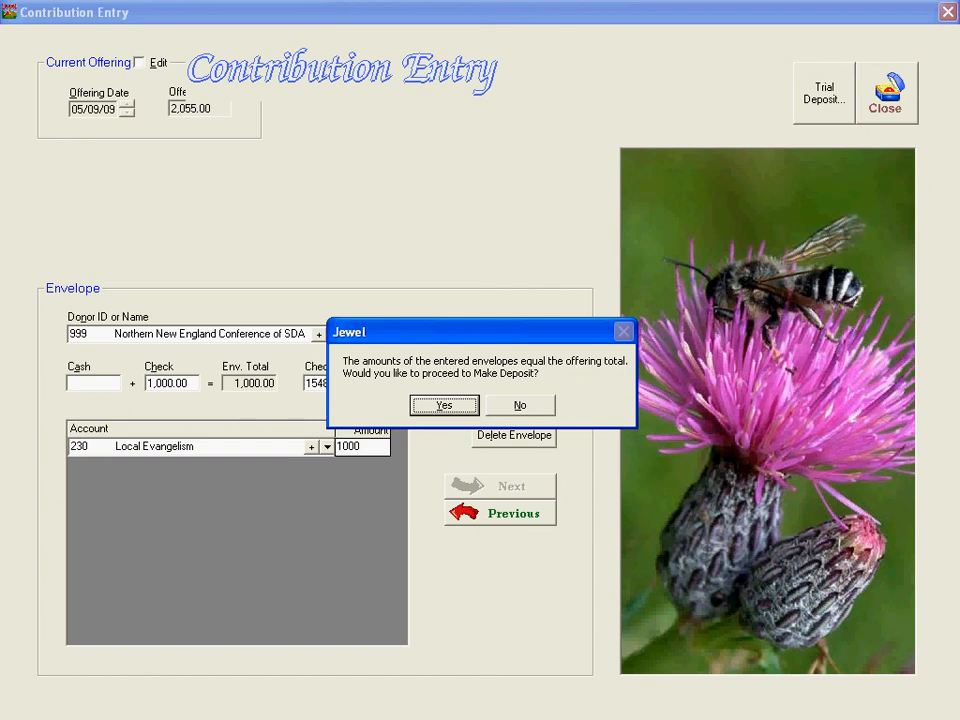
Proceed to Make Deposit and review the five-envelope 2,055.00 trial deposit totals
click(443, 405)
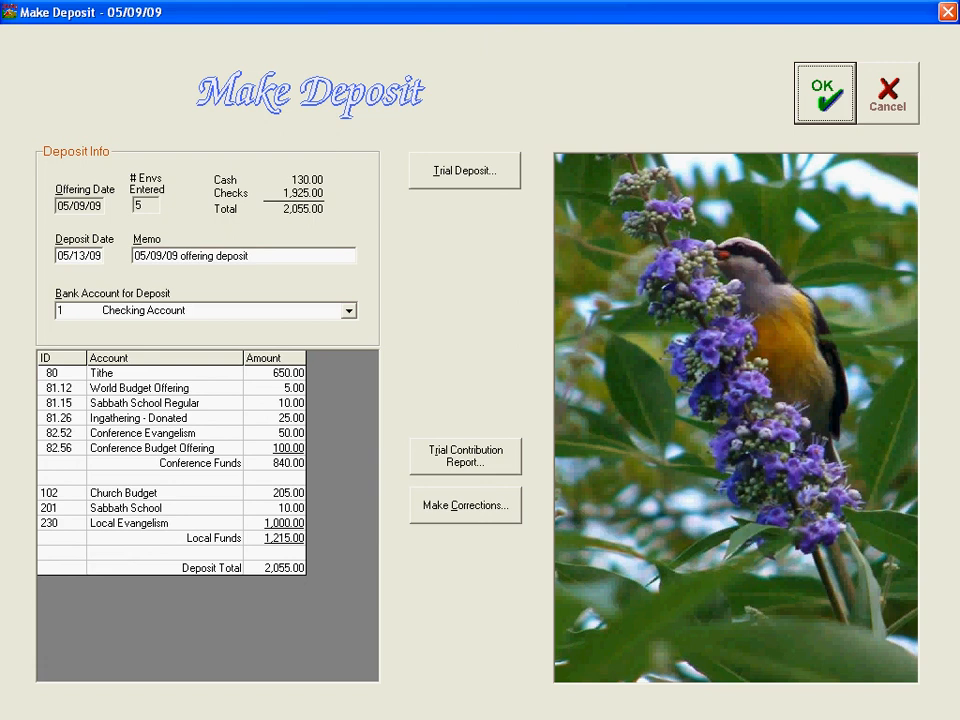
click(464, 170)
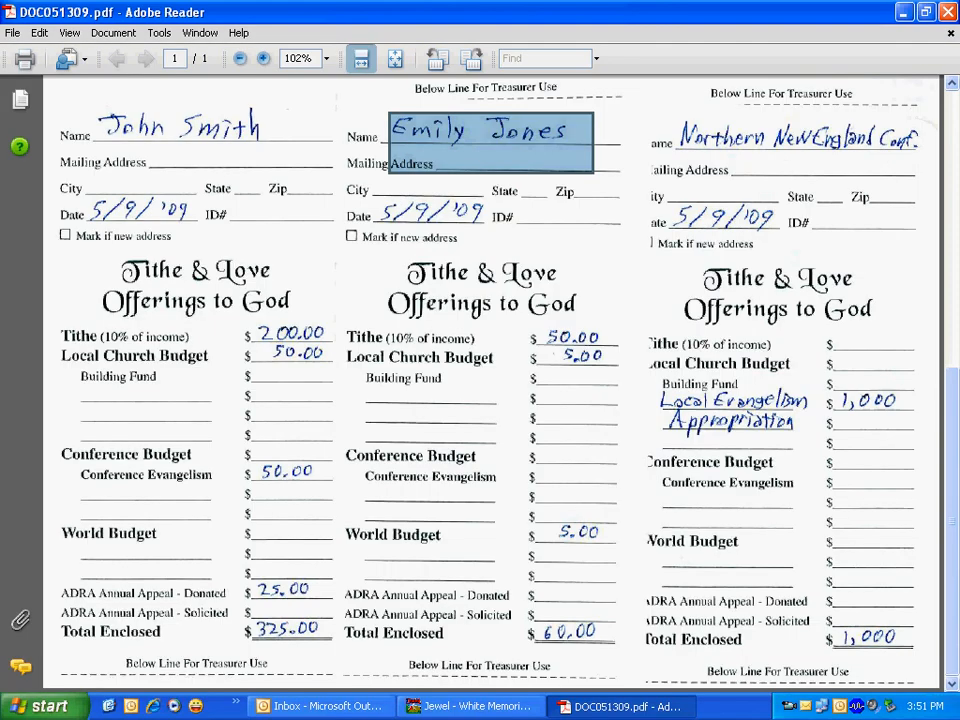
Verify the trial deposit totals 2,055.00 against the envelopes with 0.00 difference, then return to the deposit summary
scroll(down, 3)
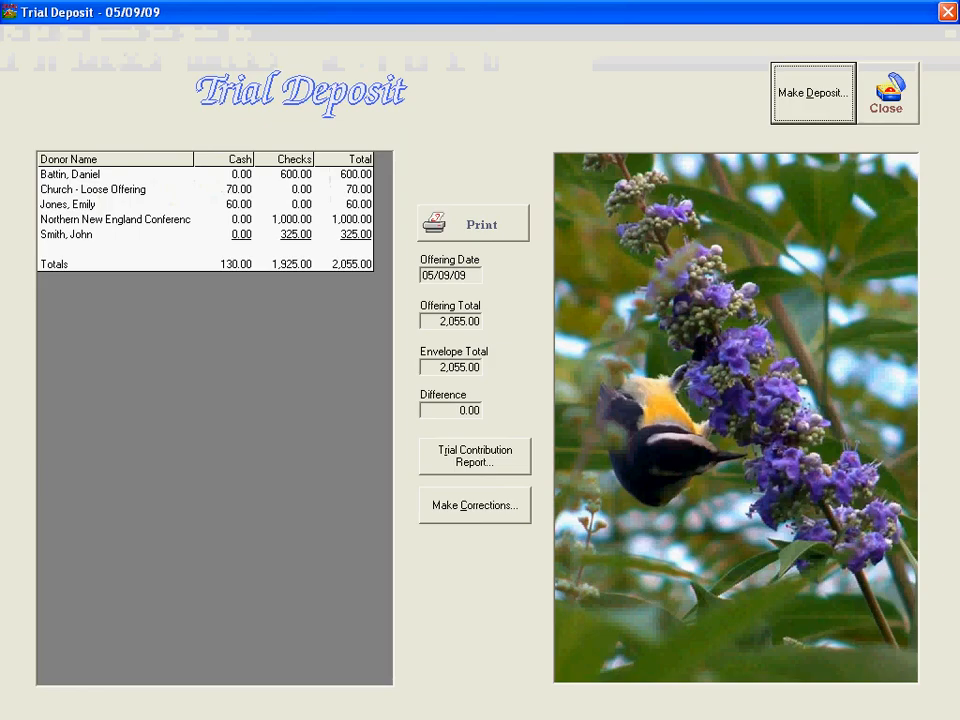
click(813, 92)
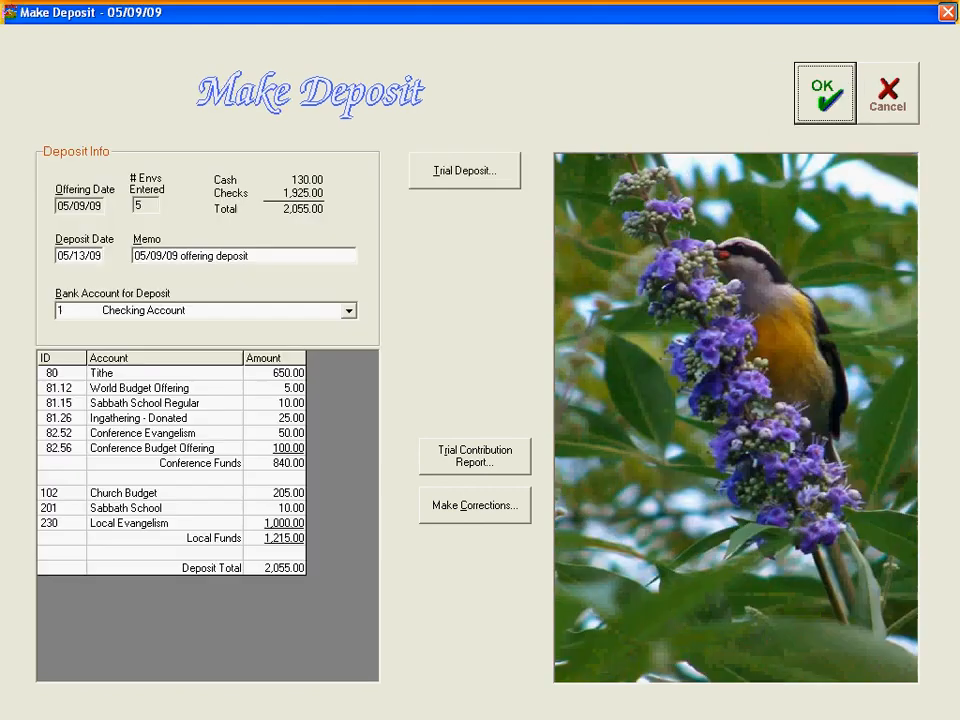